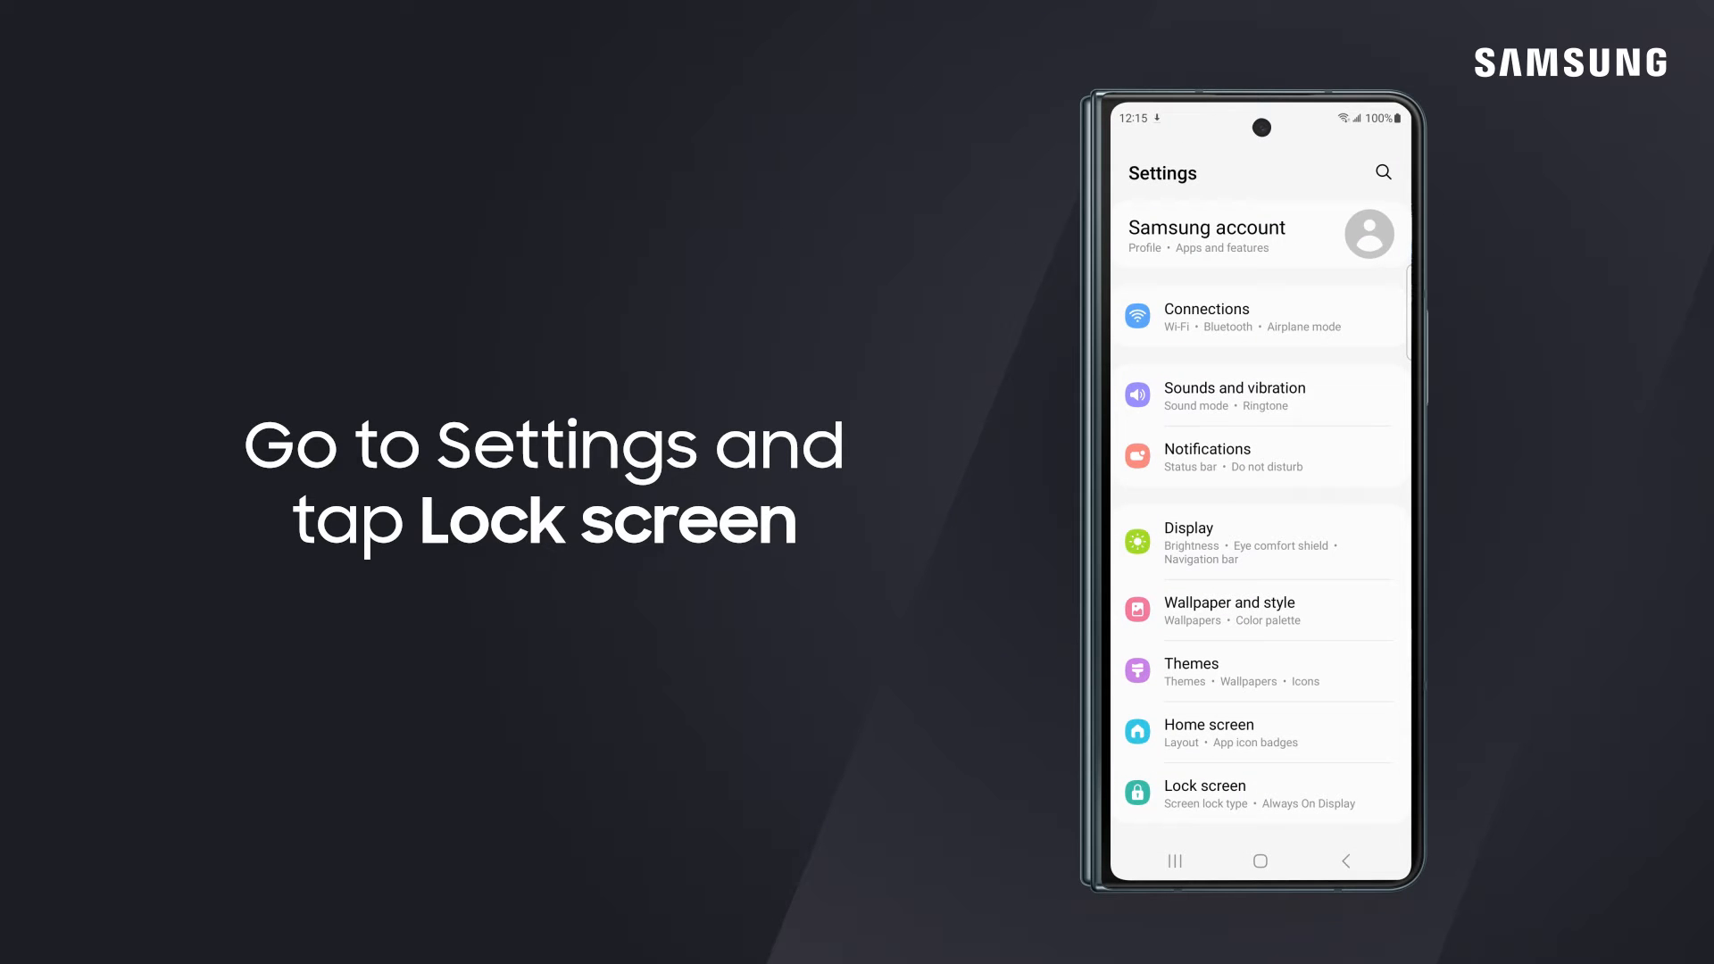
# Go to the Lock screen settings page from the main Settings list.
pyautogui.click(1207, 794)
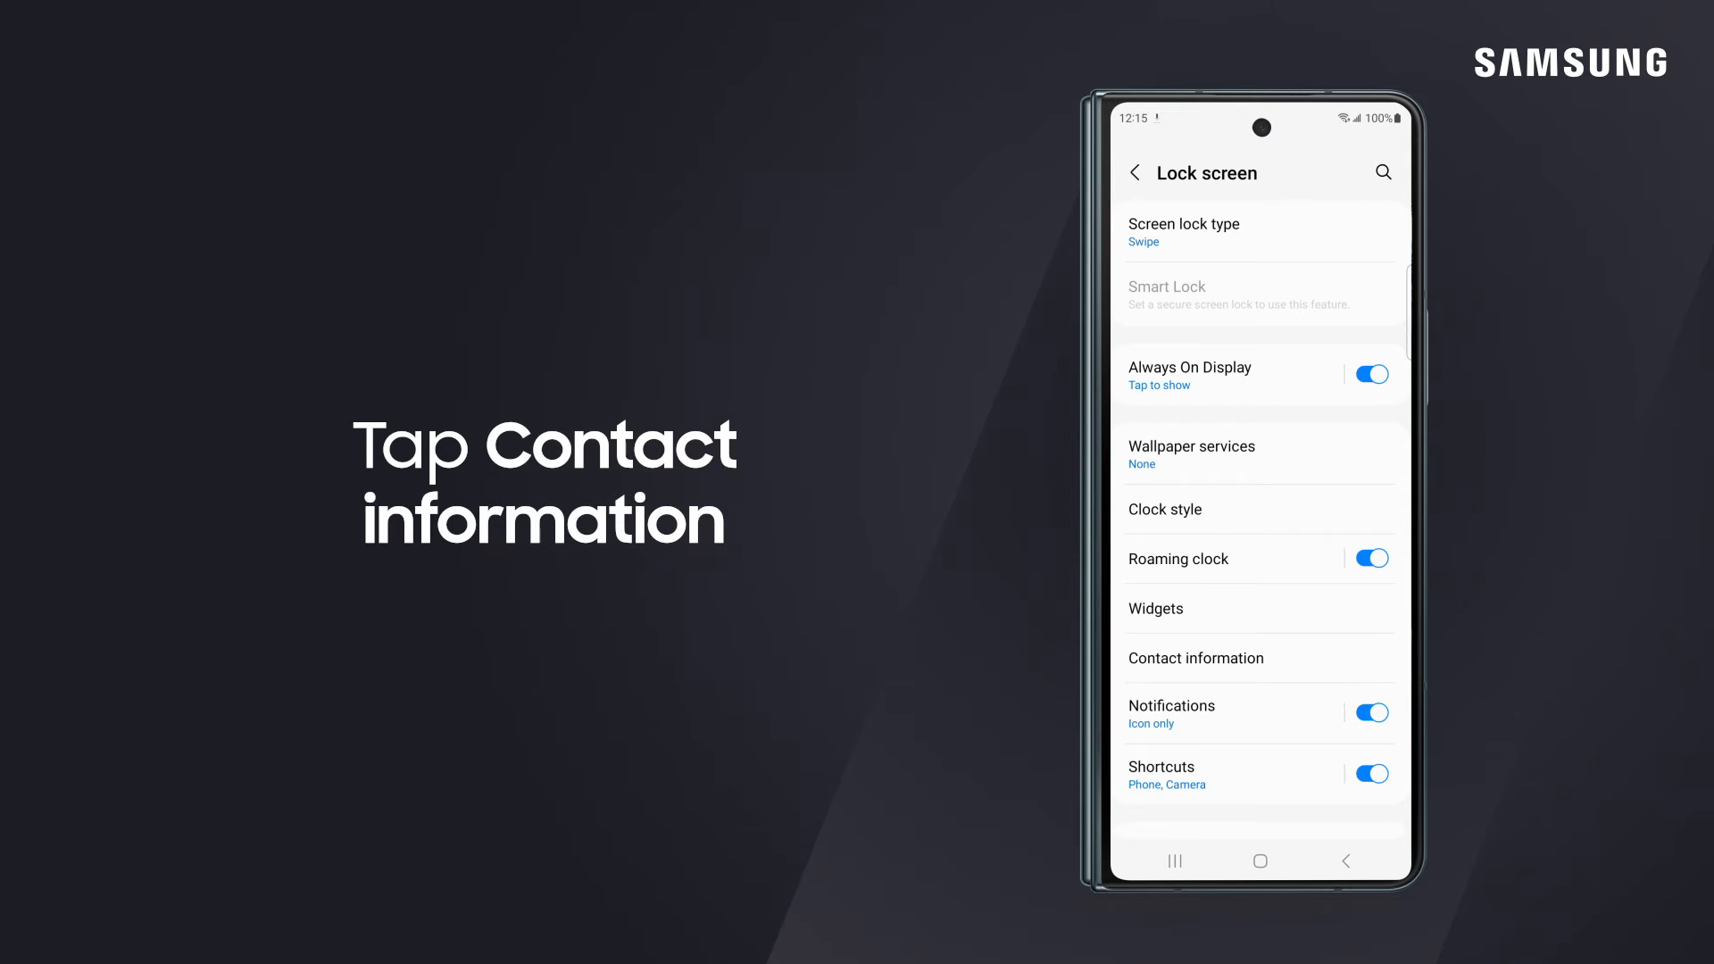
# Enter 'Samsung Care, 1-800-SAMSUNG' as the lock screen contact information and save.
pyautogui.click(1194, 658)
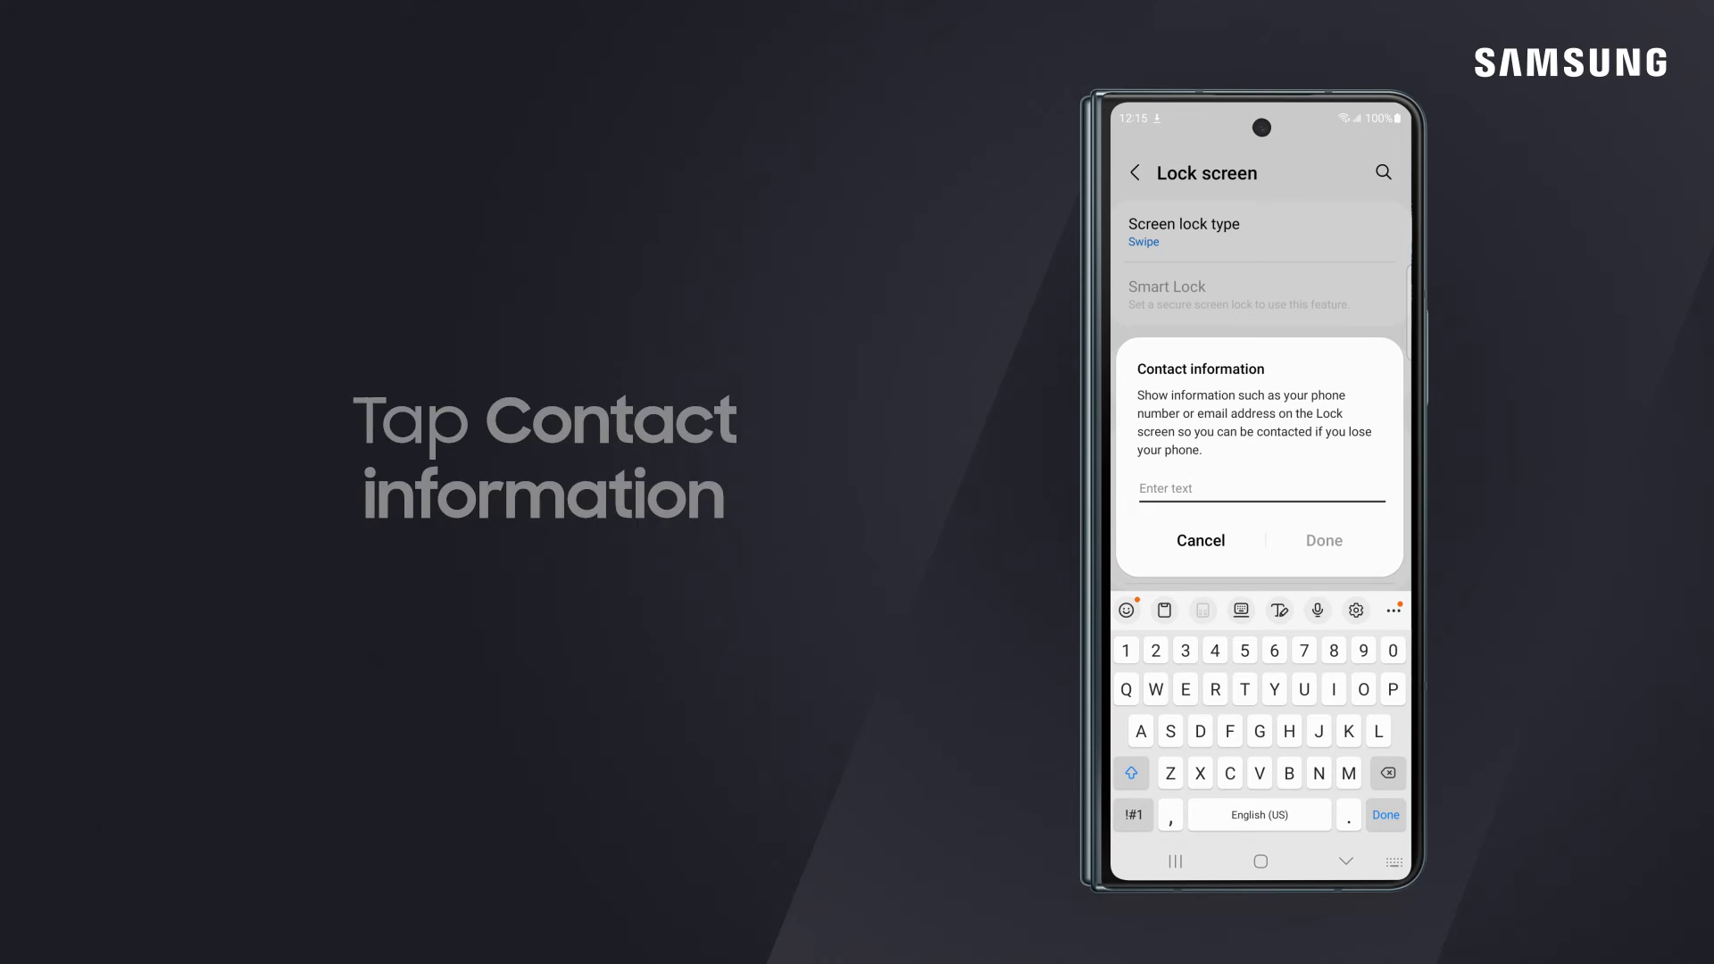
pyautogui.write('Sam')
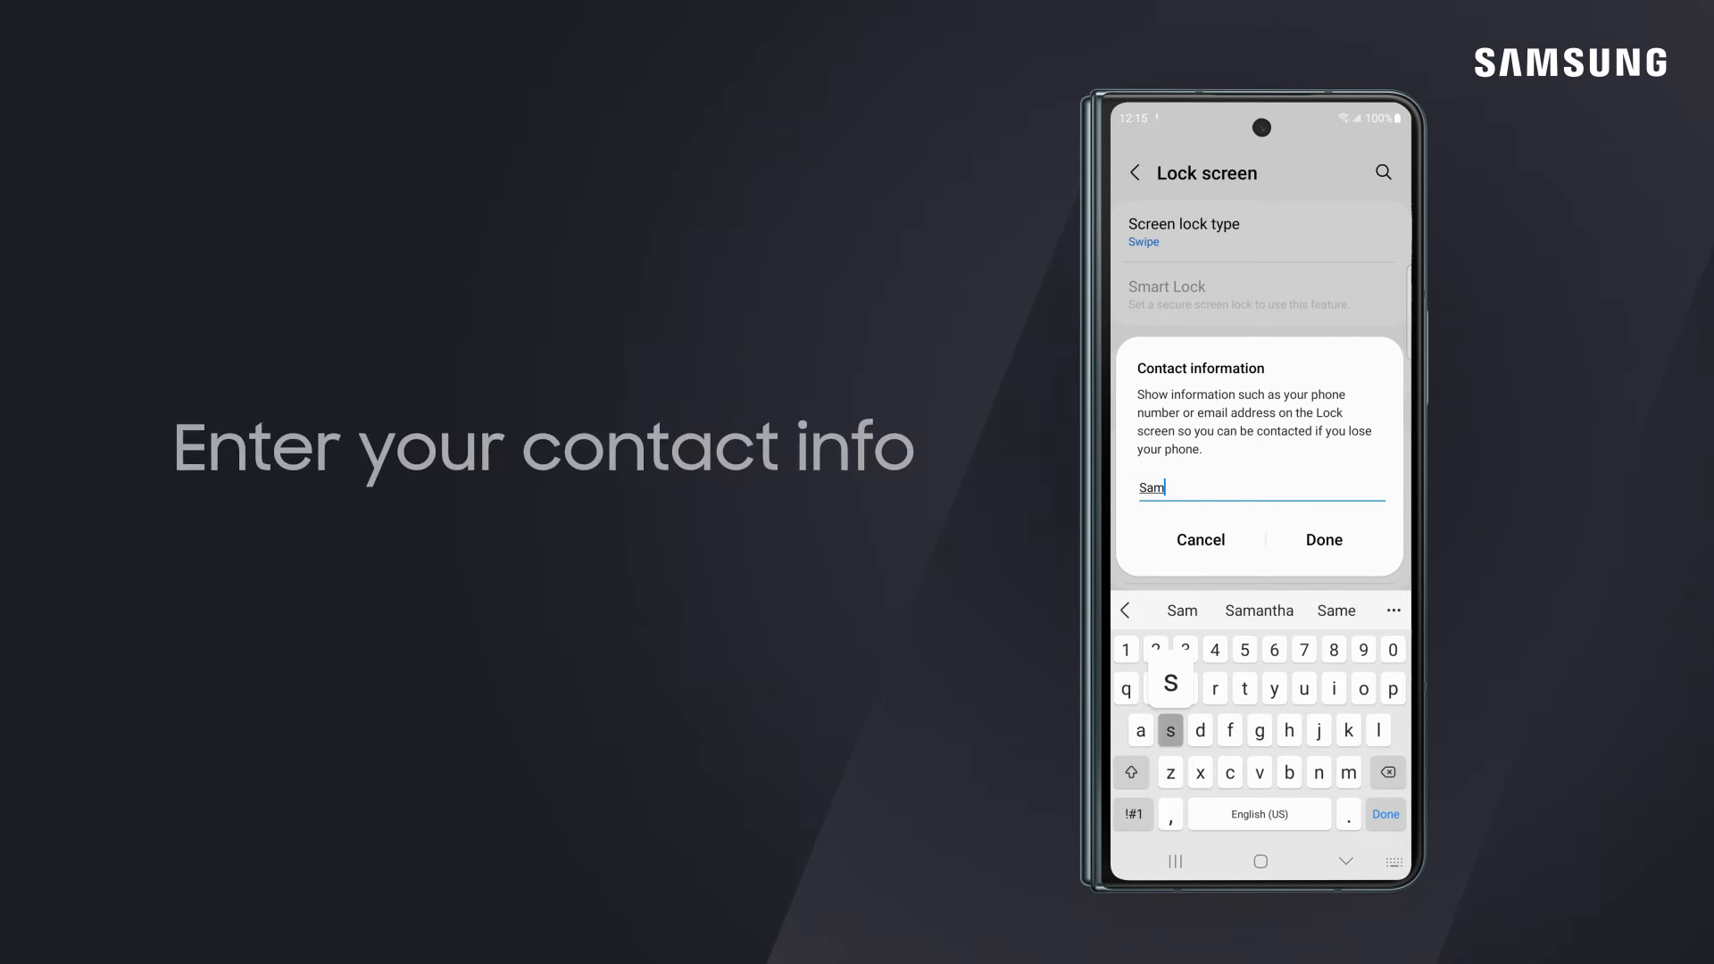
pyautogui.write('Samsung Care, 1-800-SAMSUNG')
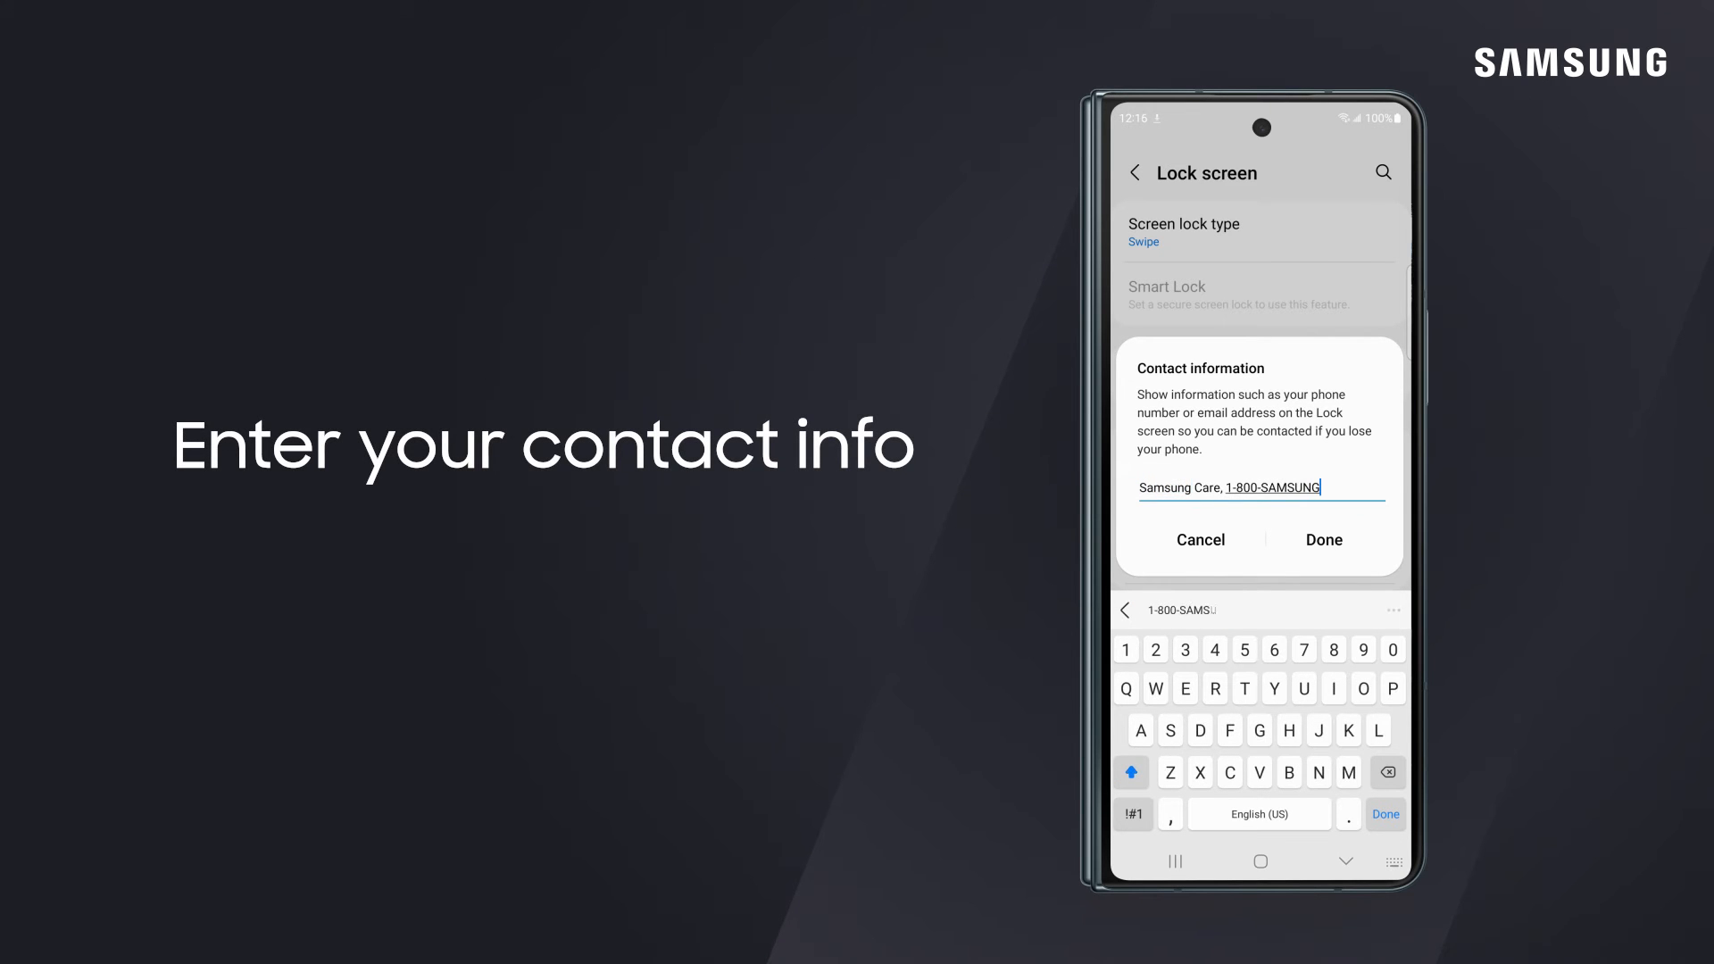
pyautogui.click(1323, 539)
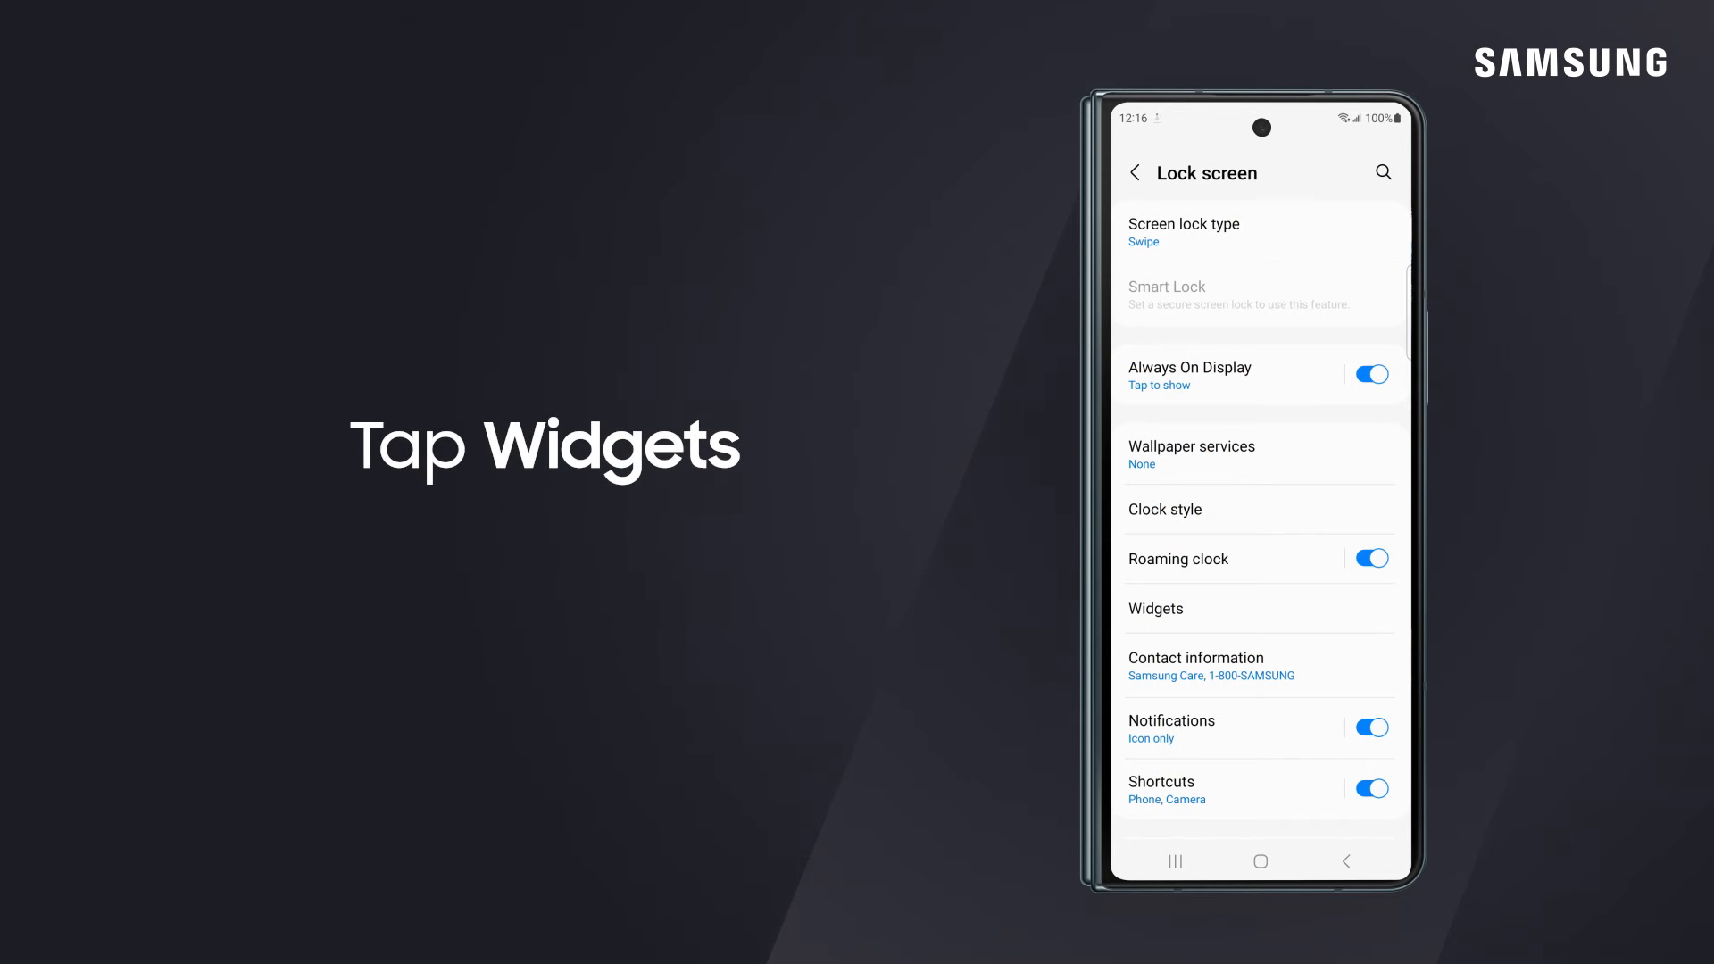
# Enable the Today's schedule lock screen widget and bring up the widget Reorder page.
pyautogui.click(1216, 609)
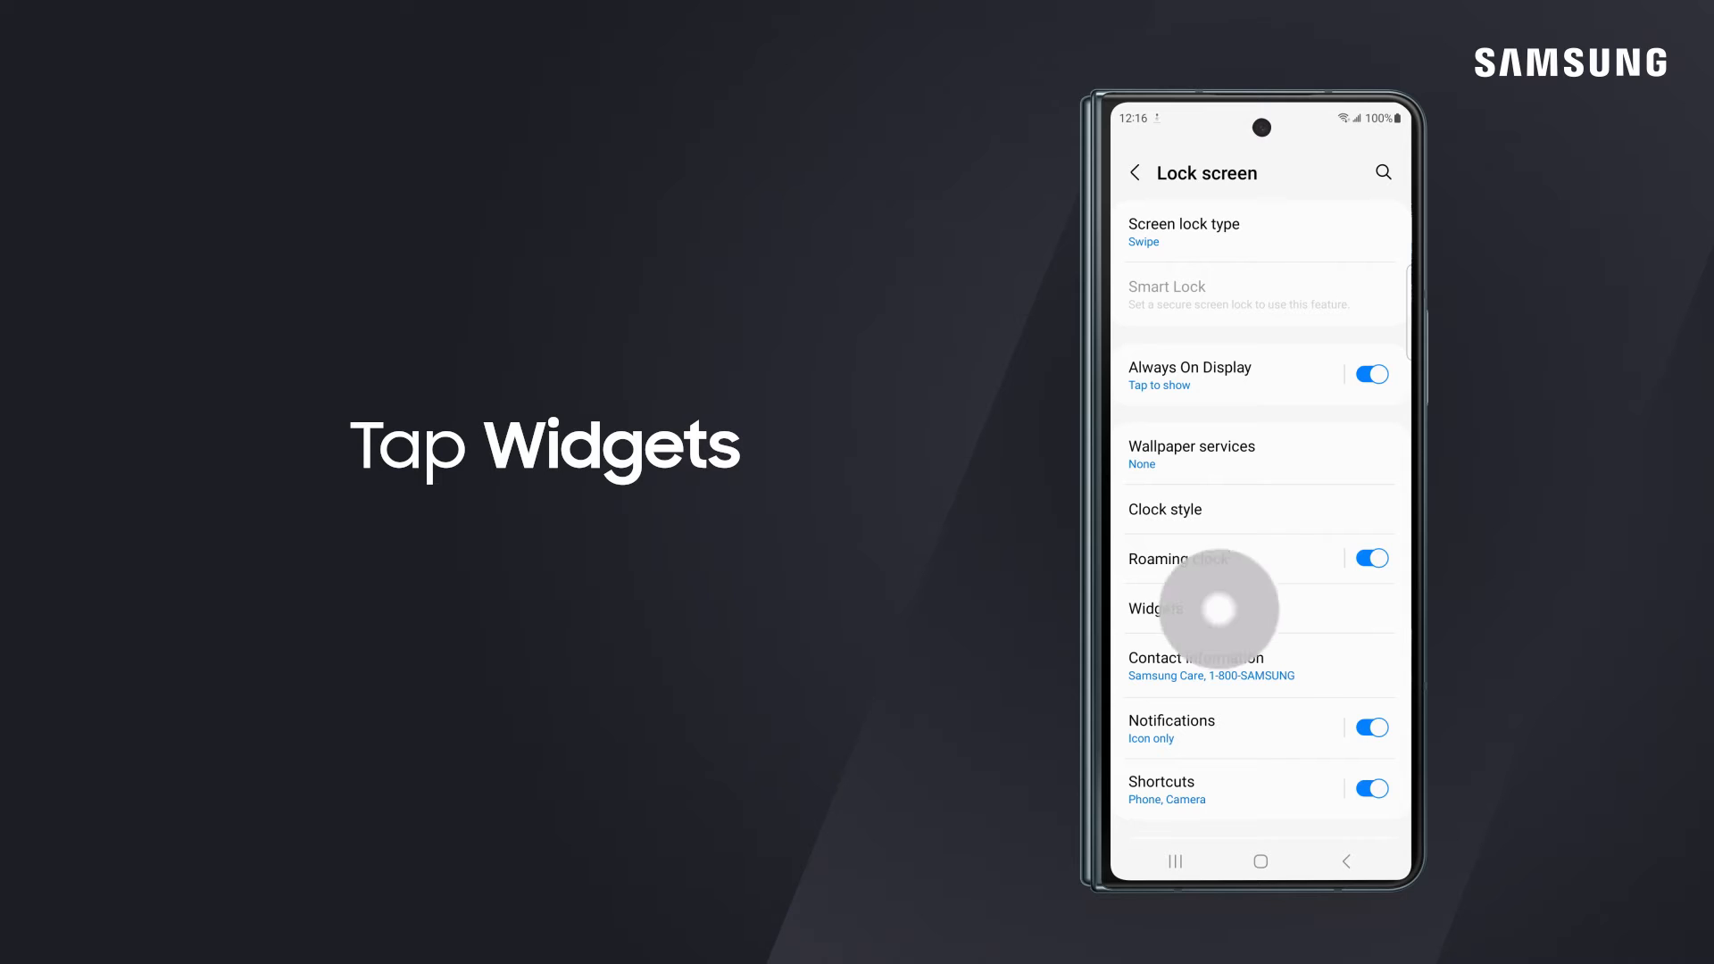
pyautogui.click(1158, 609)
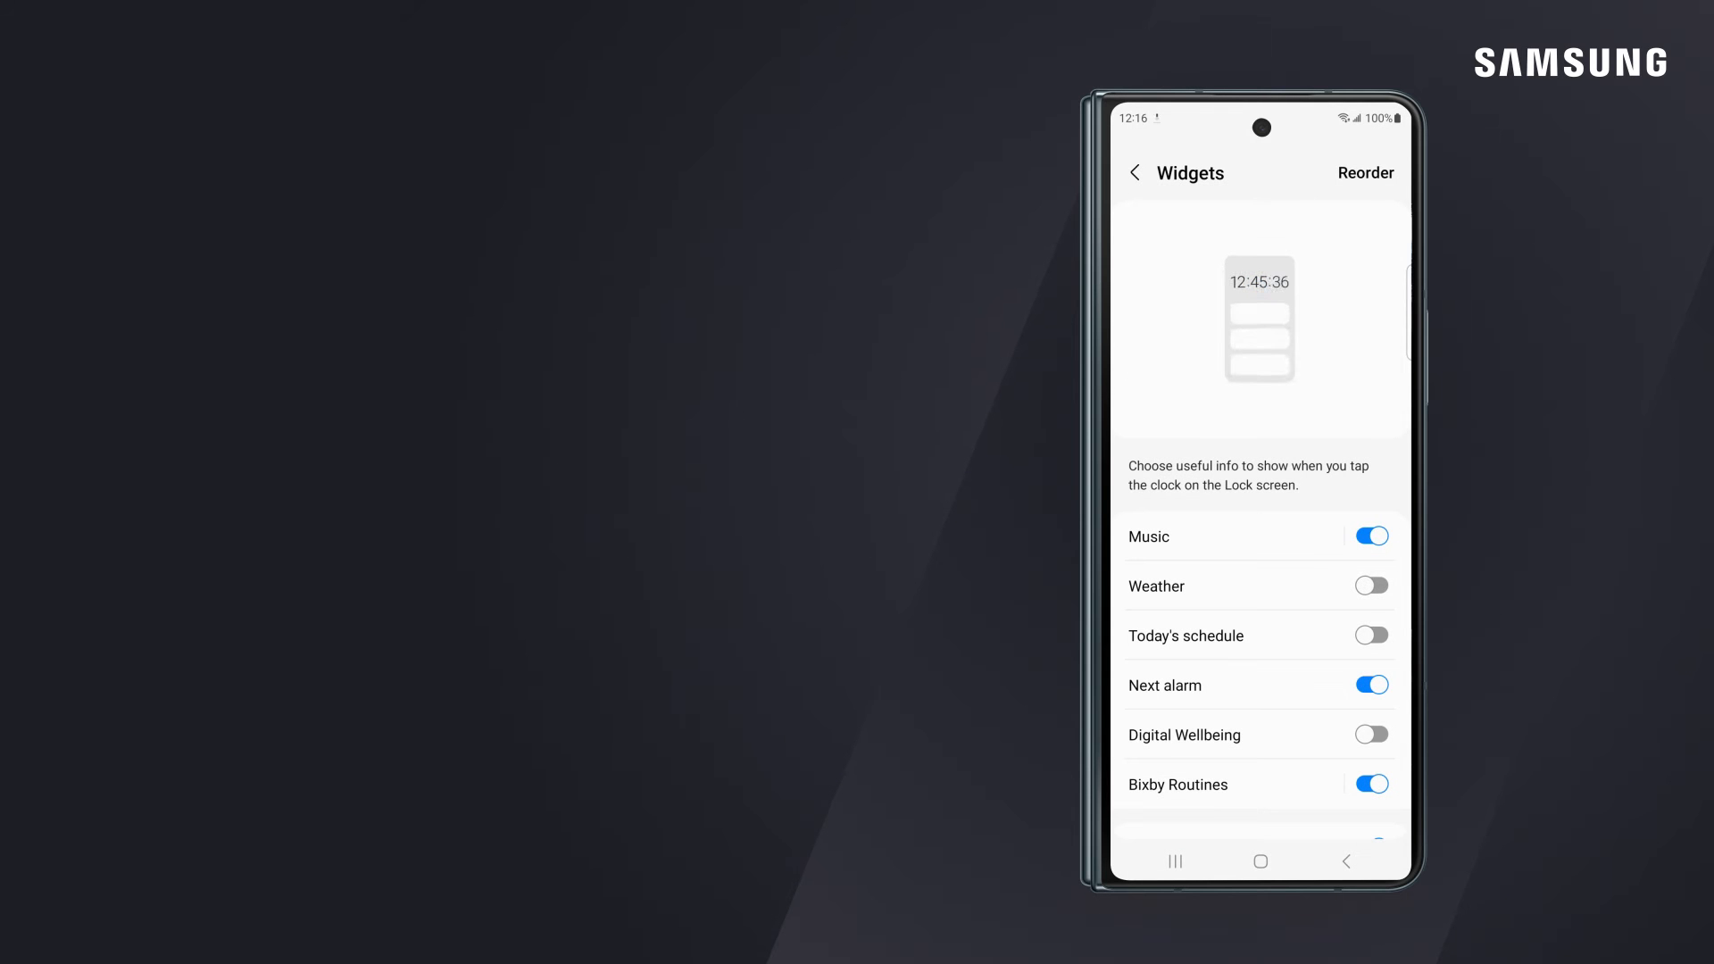
pyautogui.scroll(3)
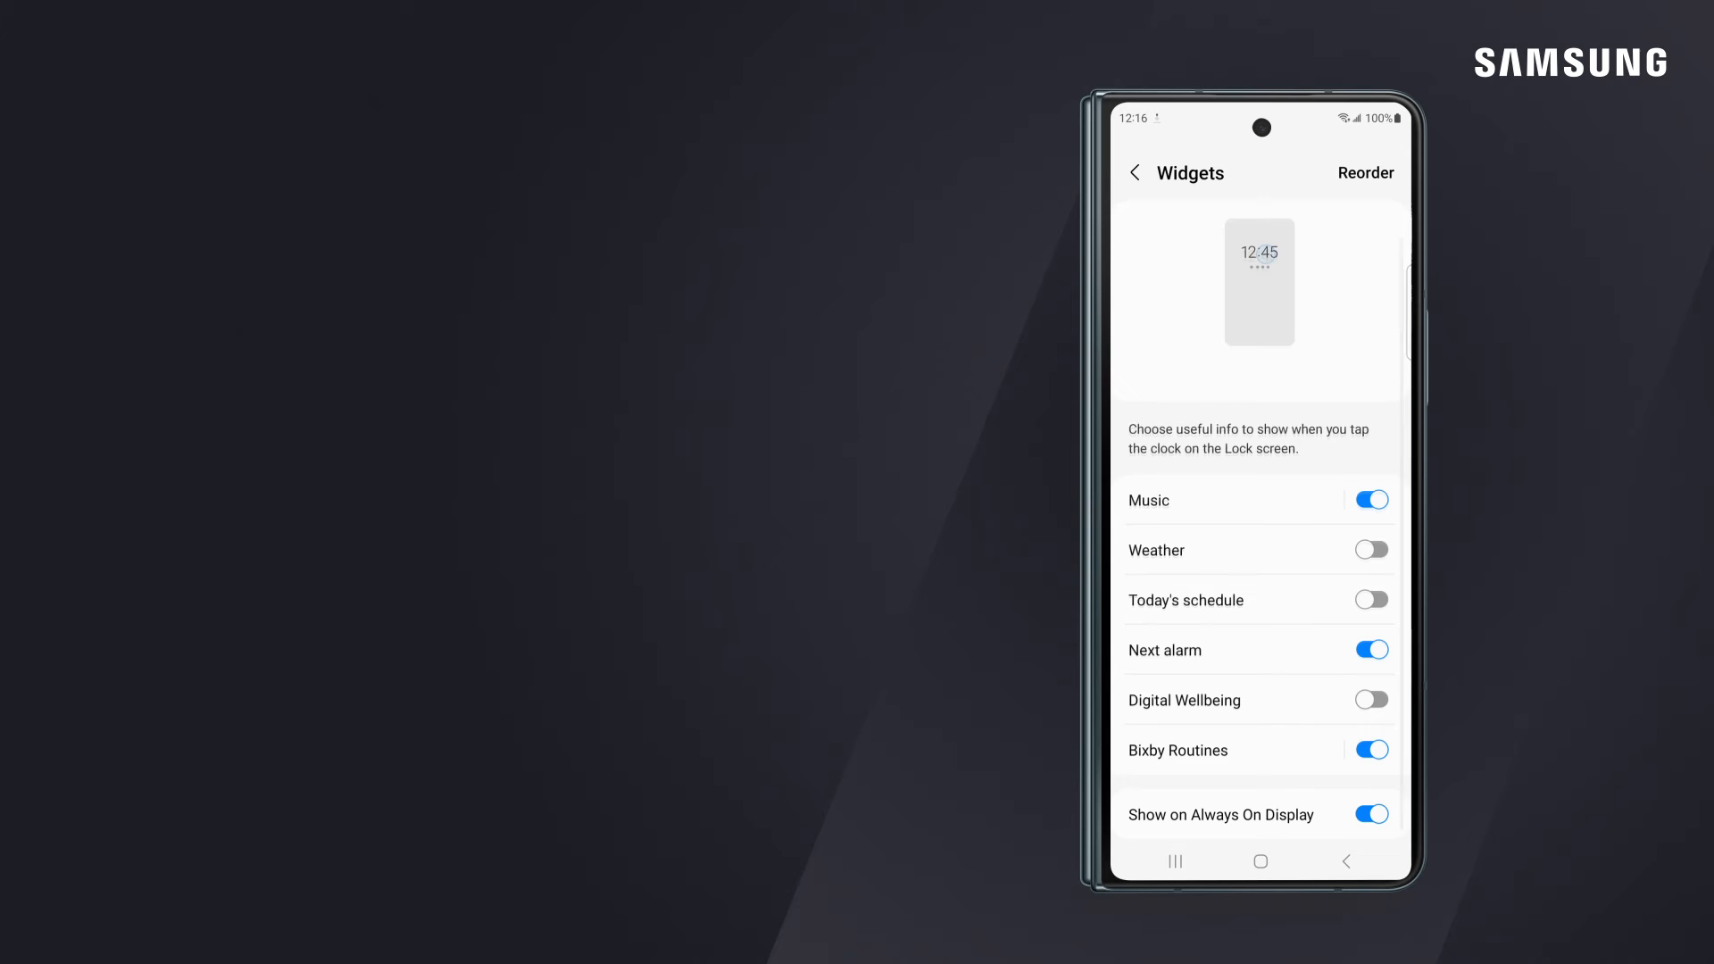
pyautogui.click(1371, 599)
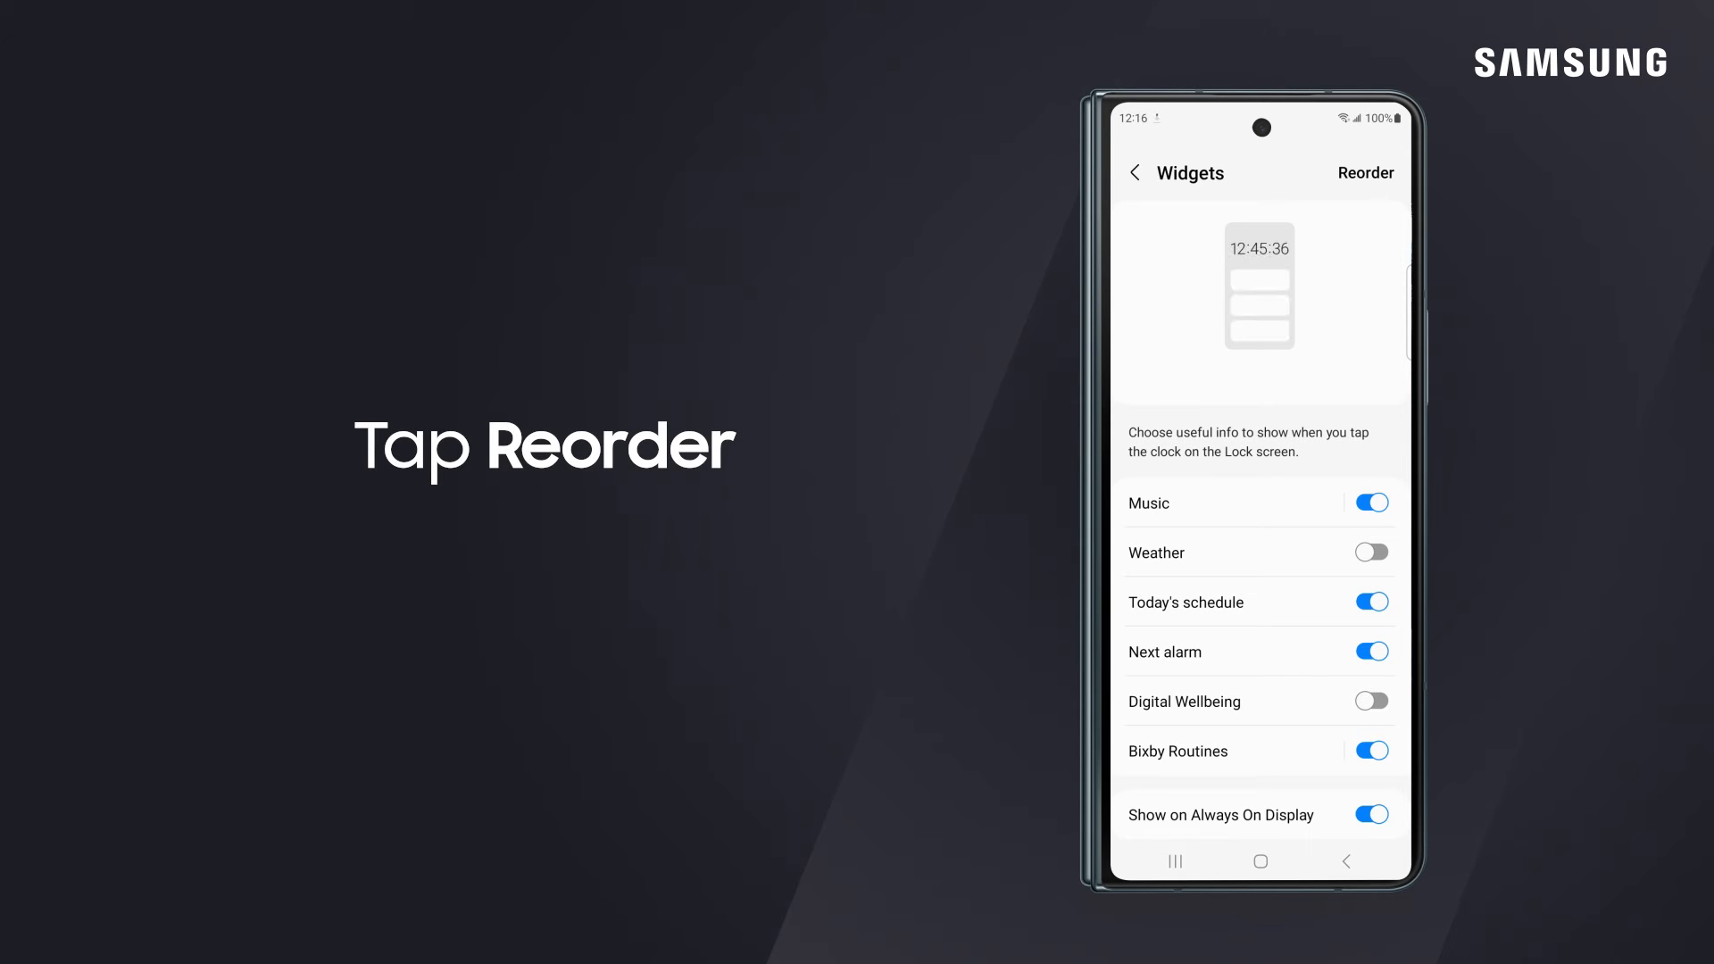
pyautogui.click(1364, 172)
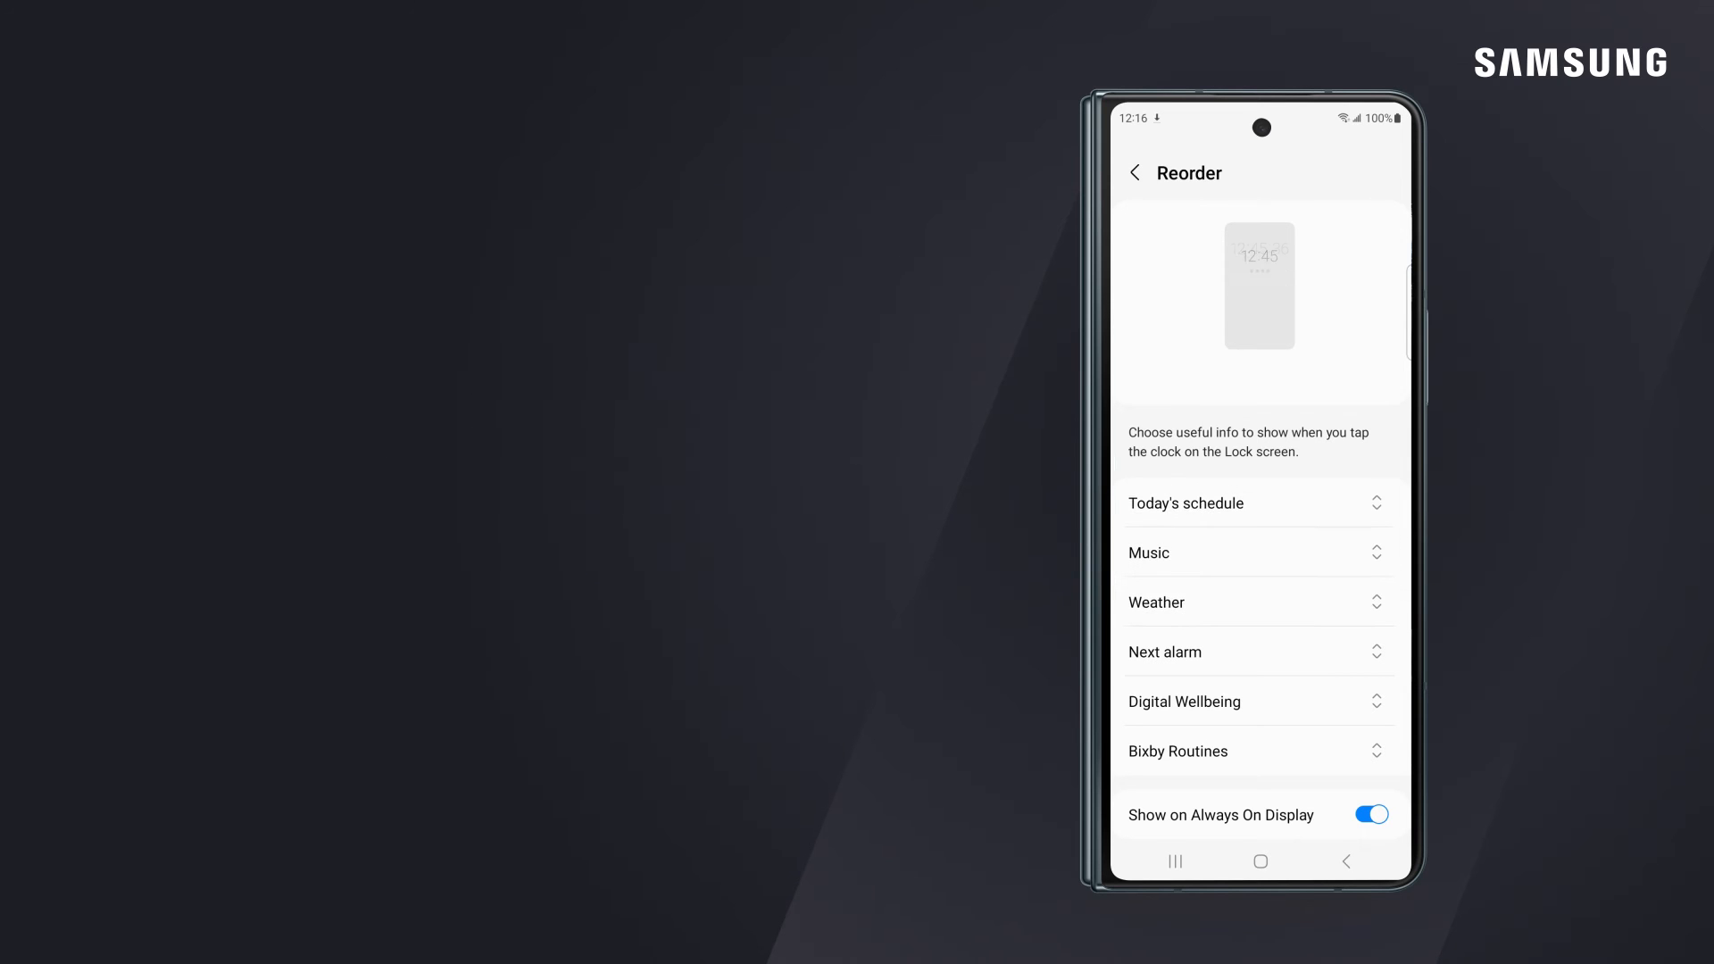
# Finish reordering, preview lock screen widgets via the clock, then dismiss them.
pyautogui.click(1135, 172)
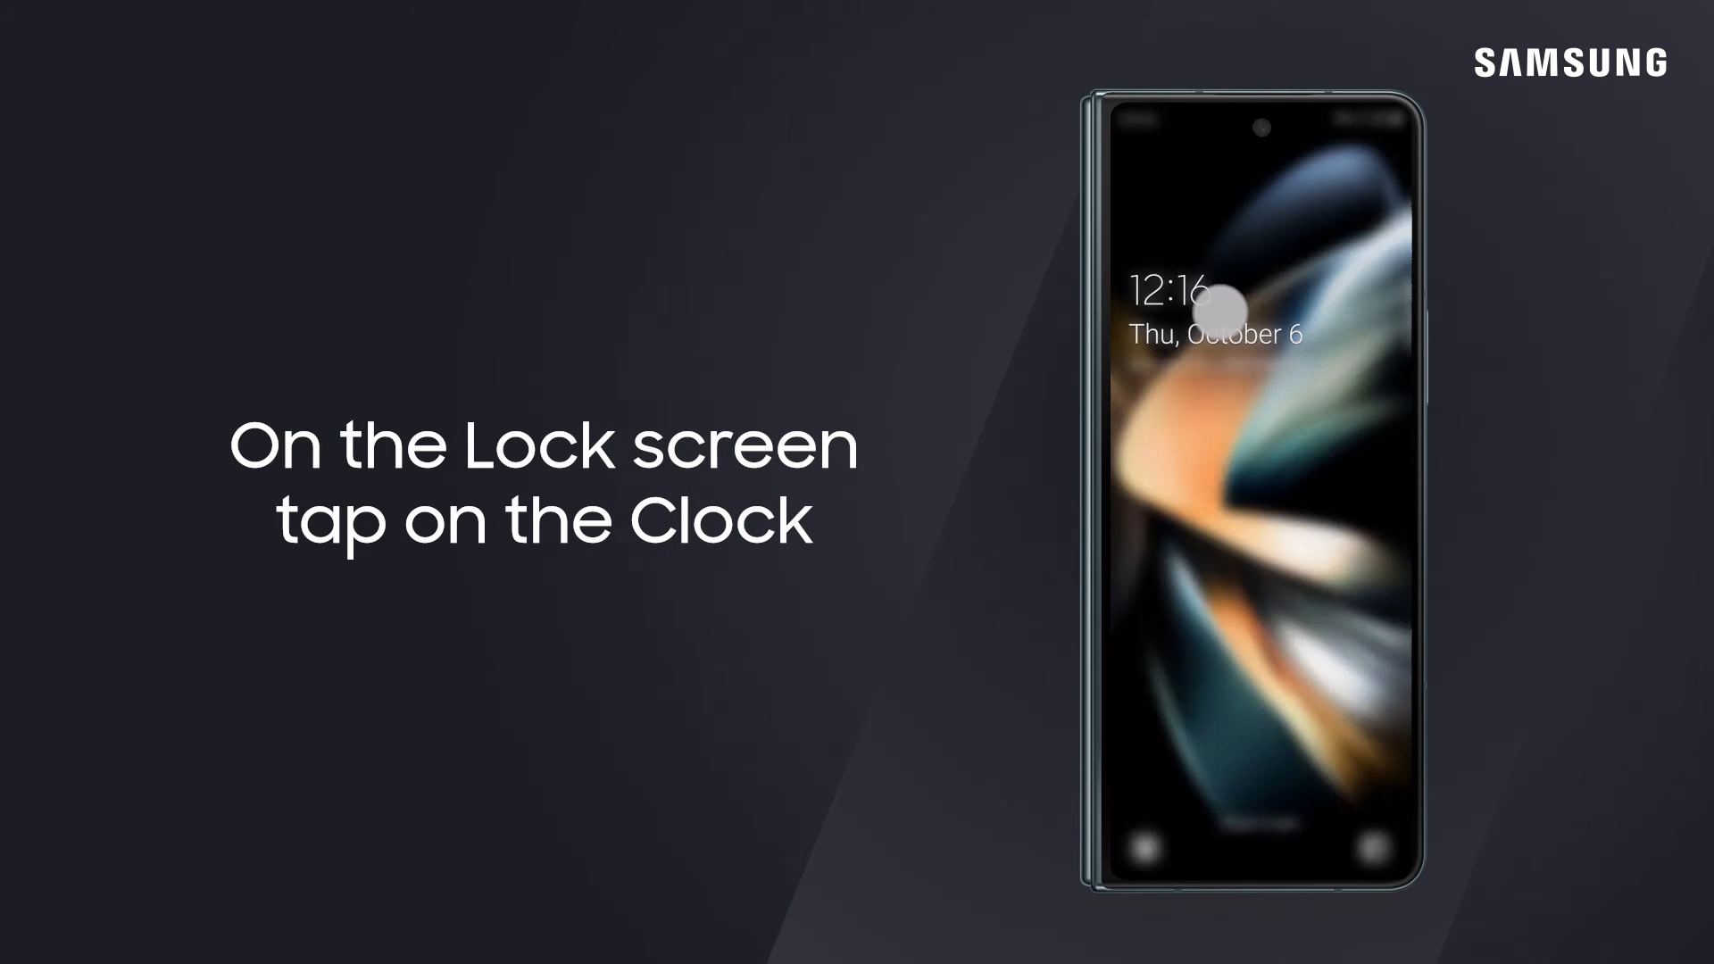
pyautogui.click(1175, 301)
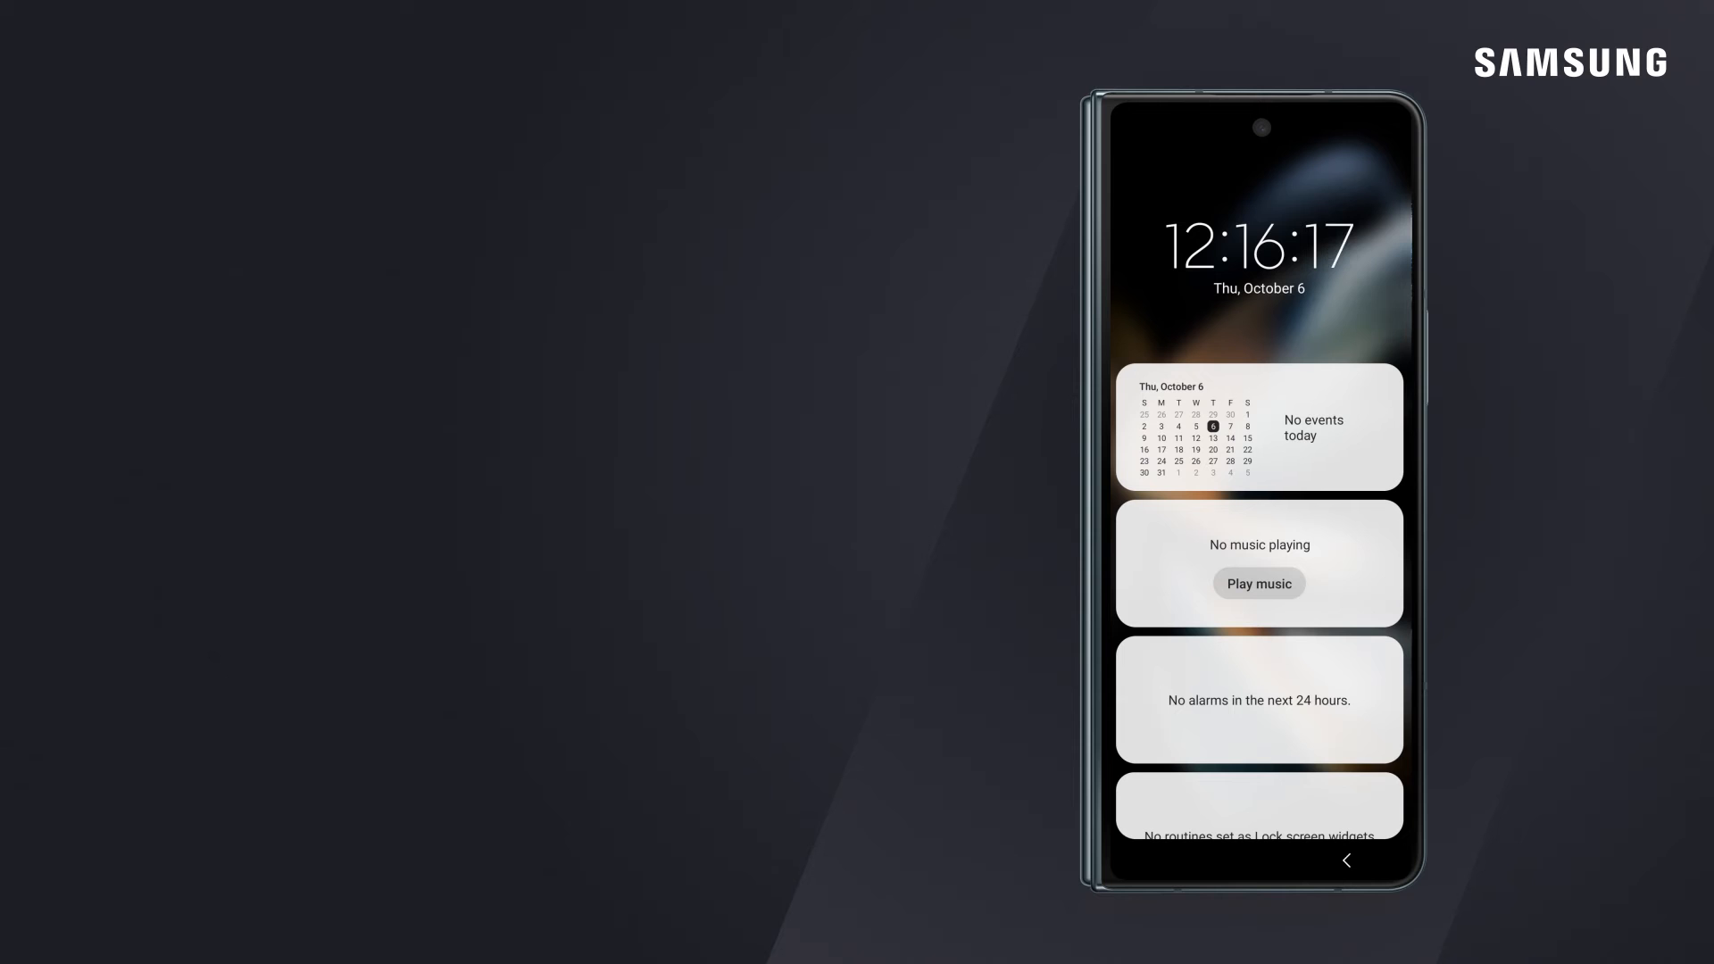
pyautogui.click(1345, 859)
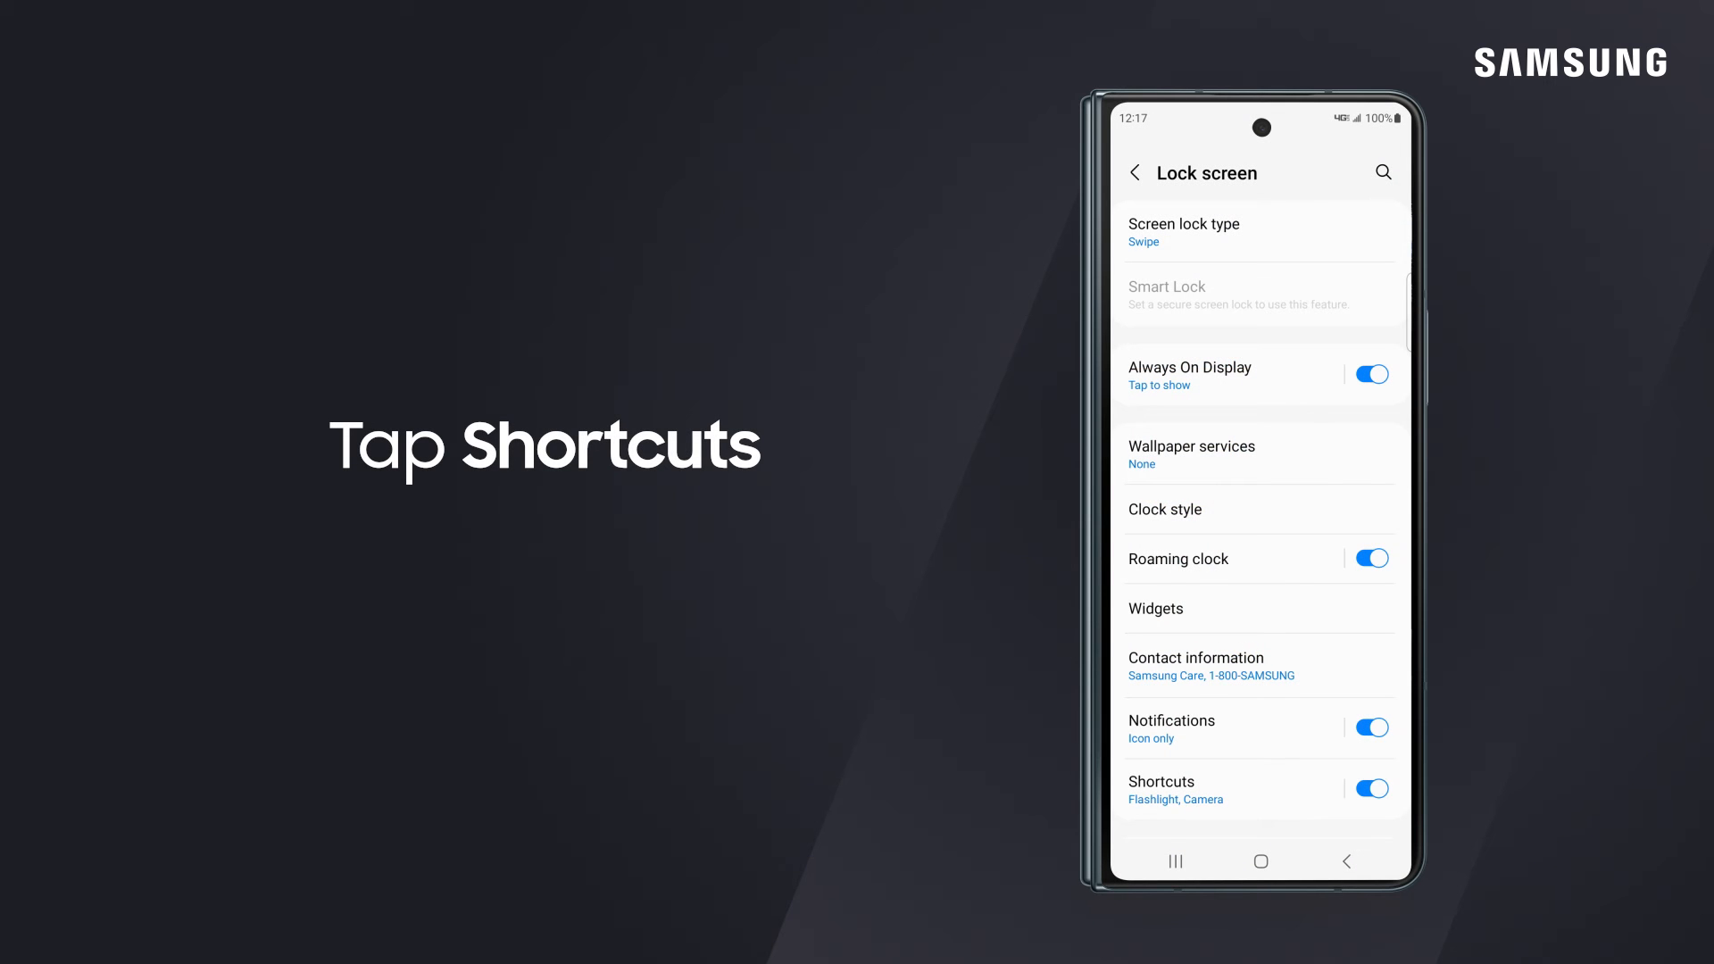
# Set the right lock screen shortcut to Calculator, leaving Flashlight on the left.
pyautogui.click(1161, 782)
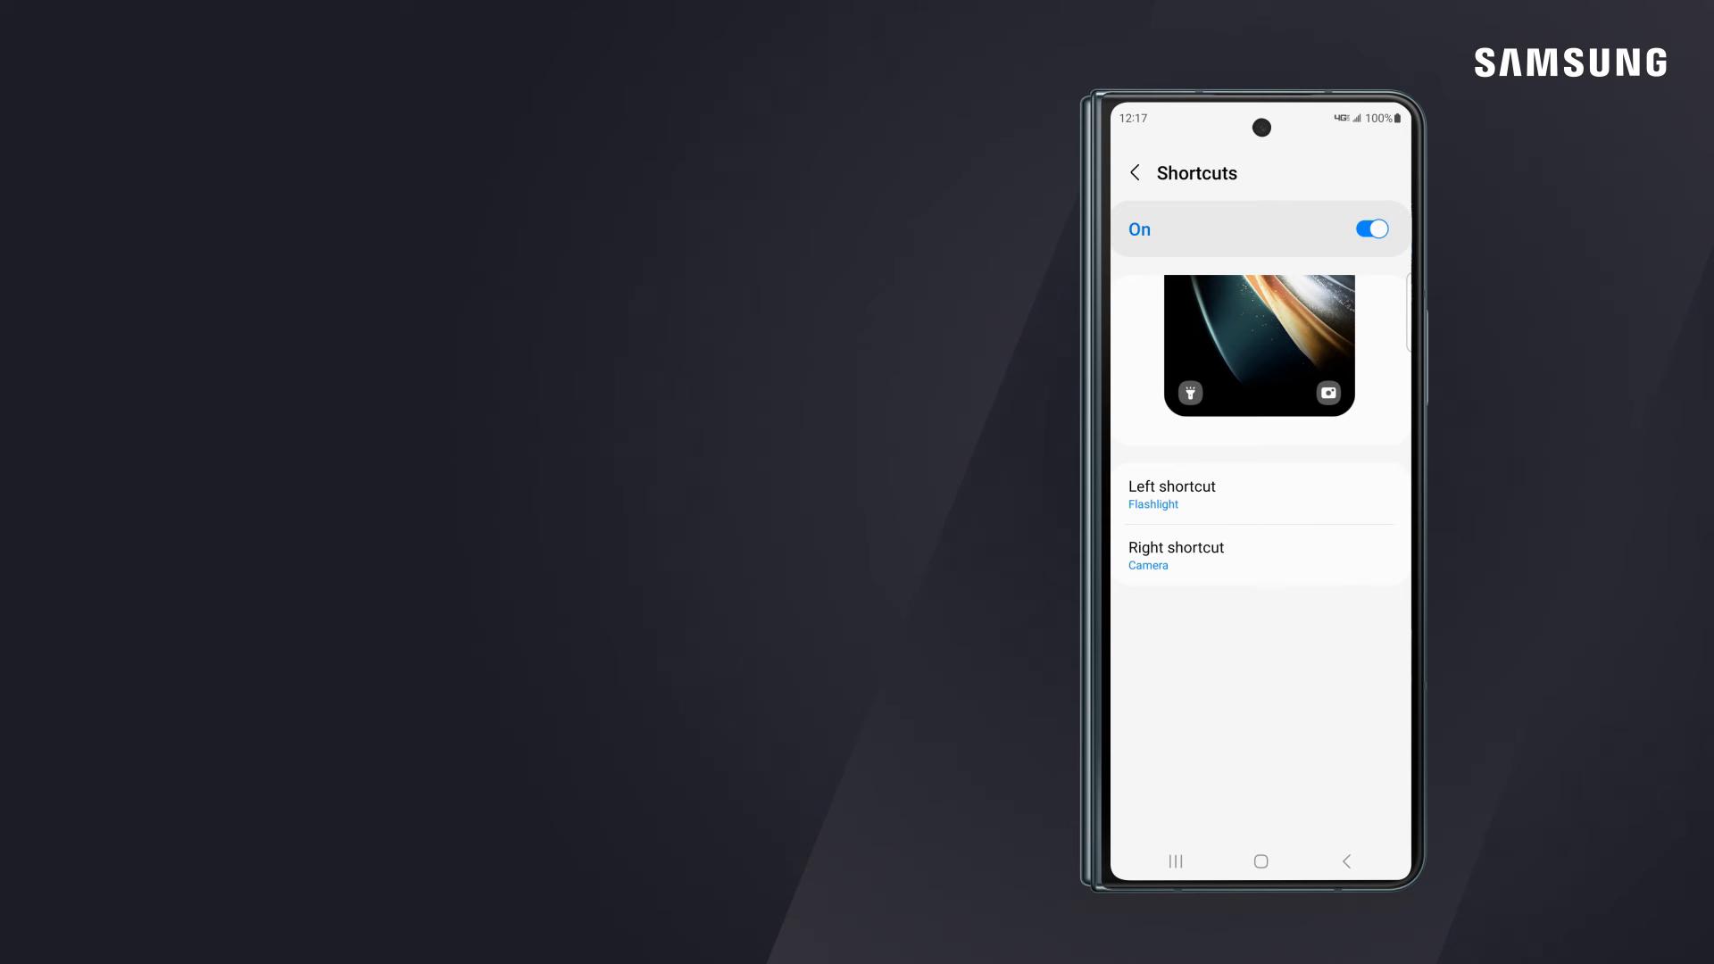
pyautogui.click(1177, 556)
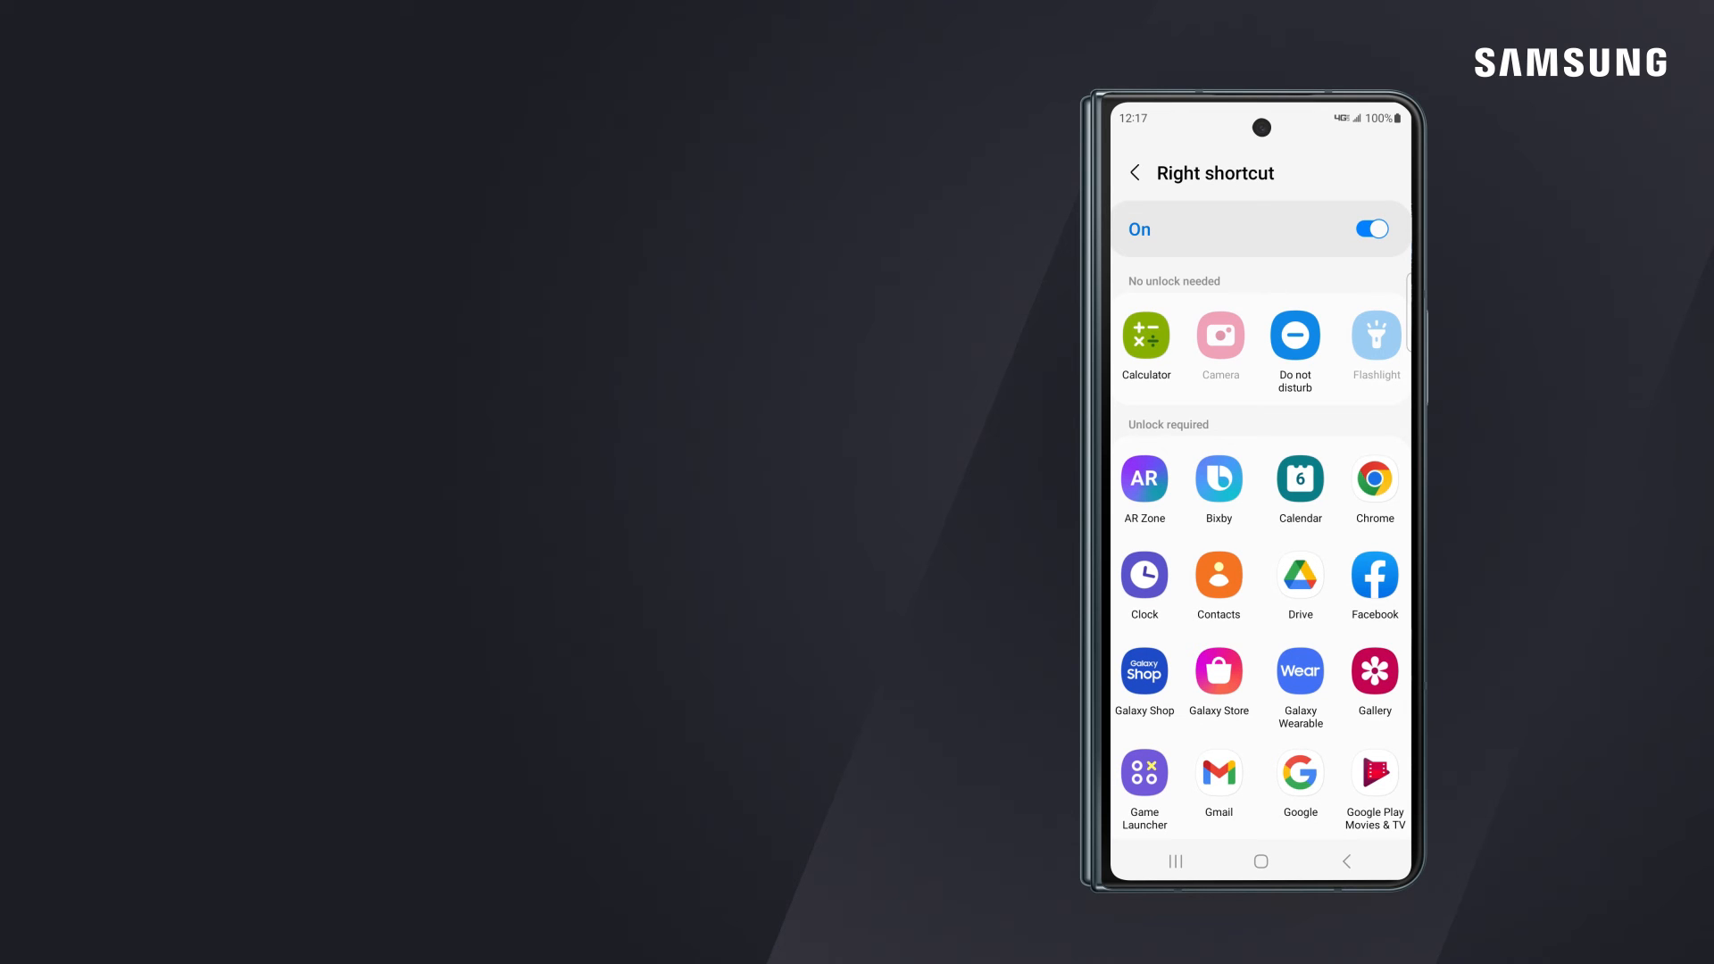
pyautogui.click(1135, 172)
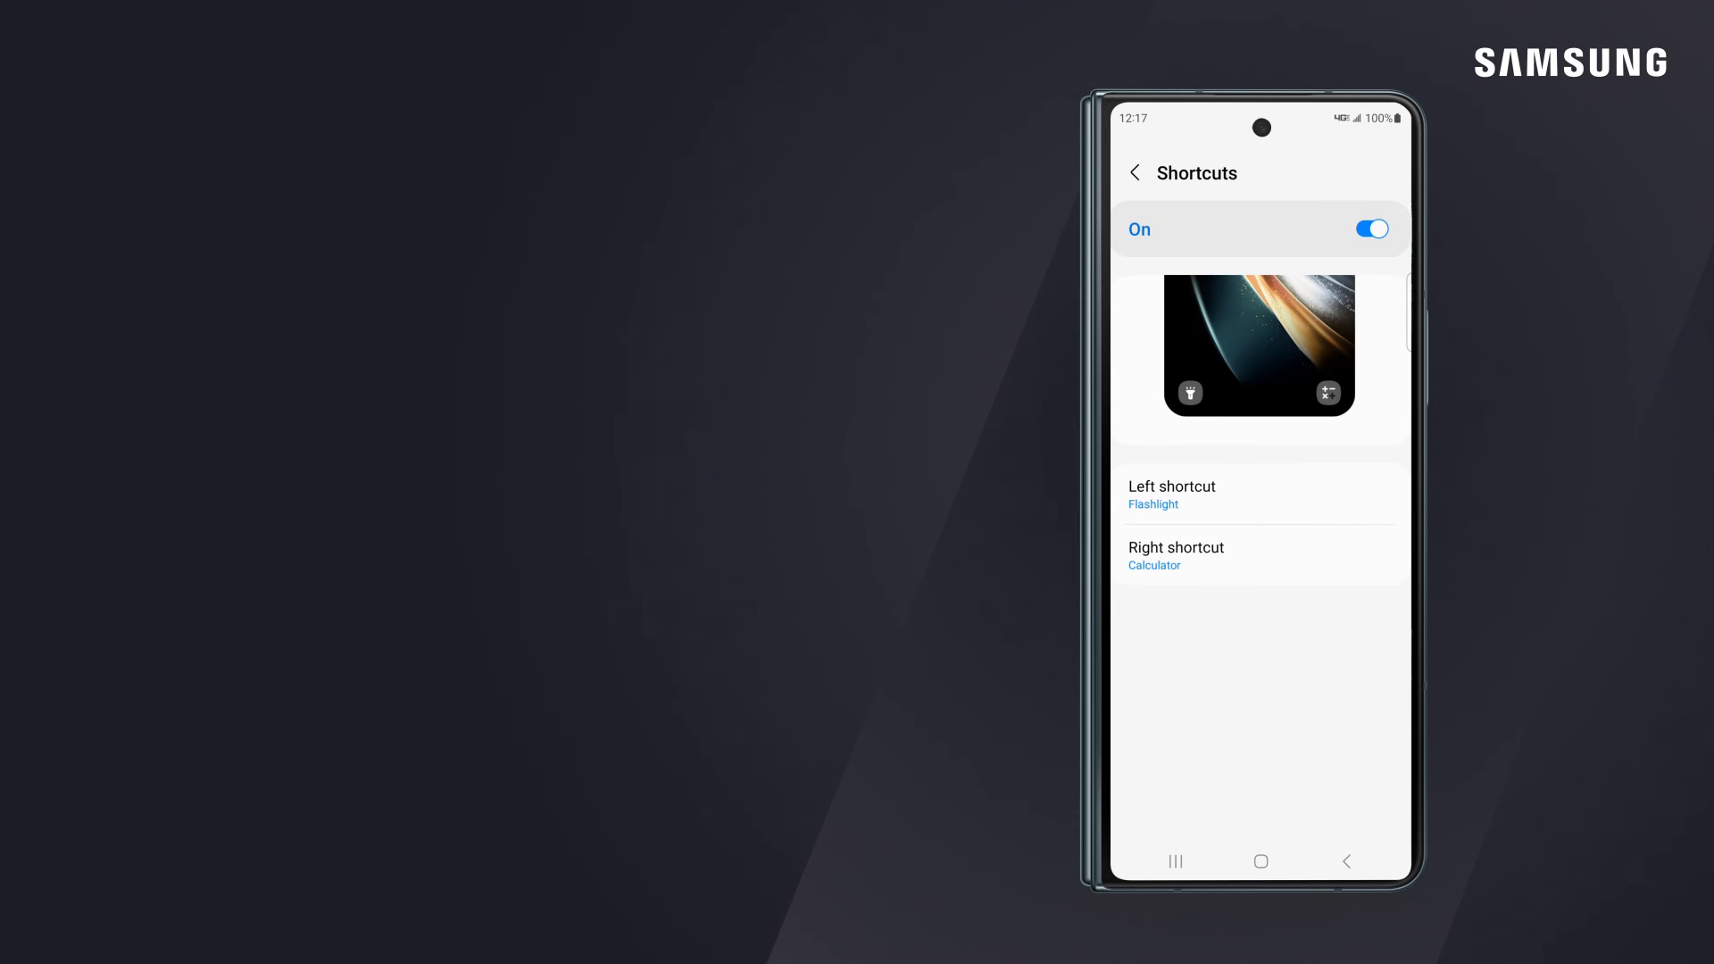